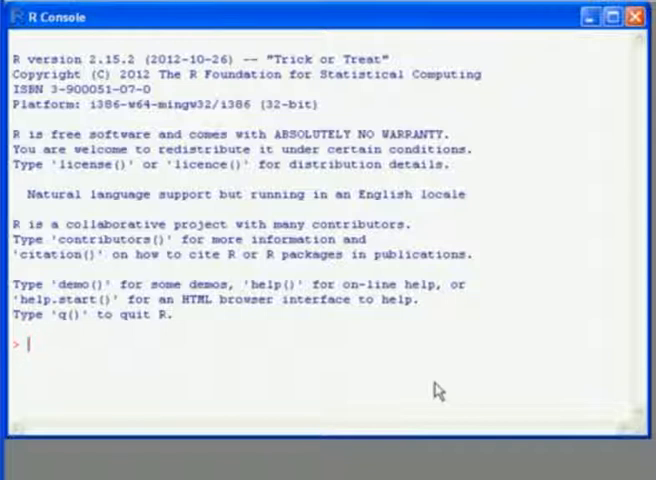
Step: Print the session's current working directory with getwd()
text(getw)
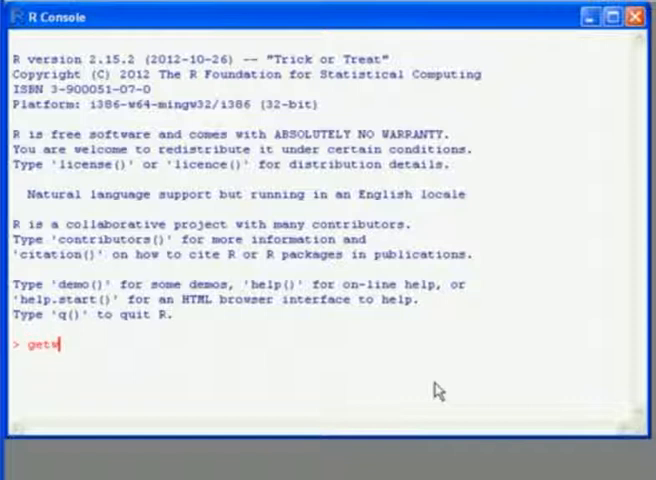
text(wd())
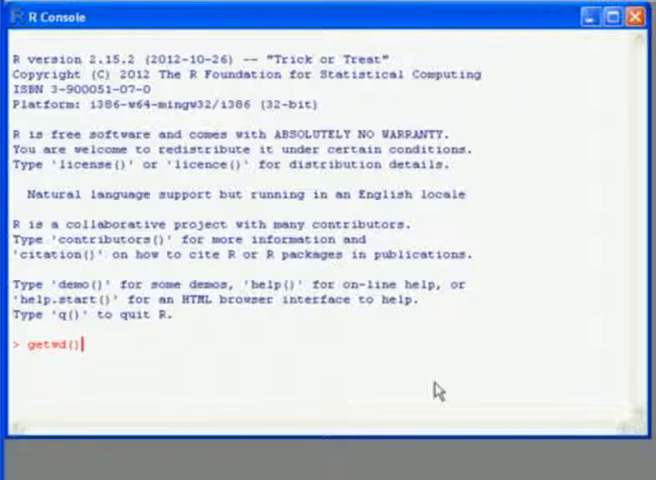
key(Return)
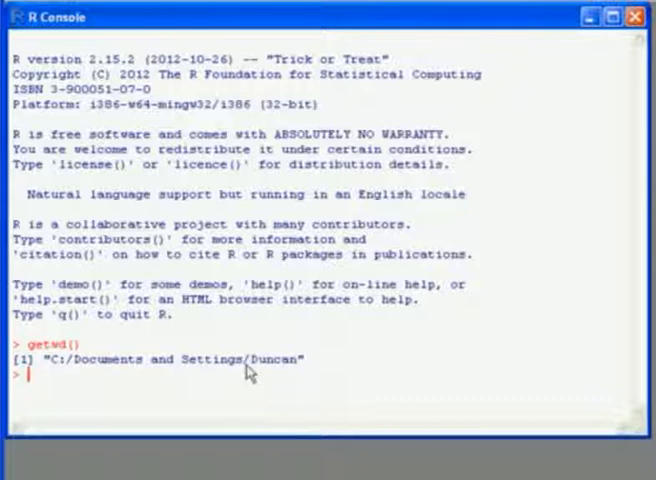
Step: Set the working directory to "c:/Documents and Settings/<user>/My Documents/R/" with setwd()
text(setwd()
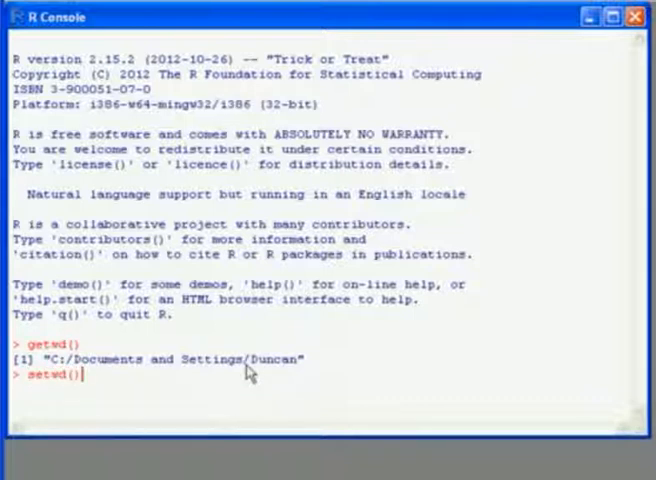
text("")
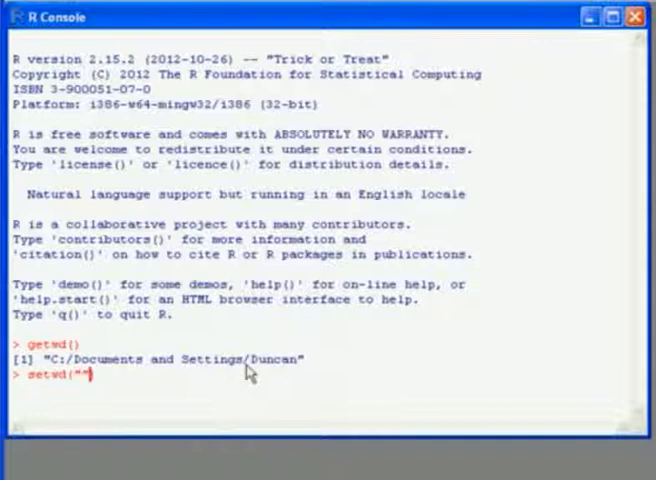
text(+)
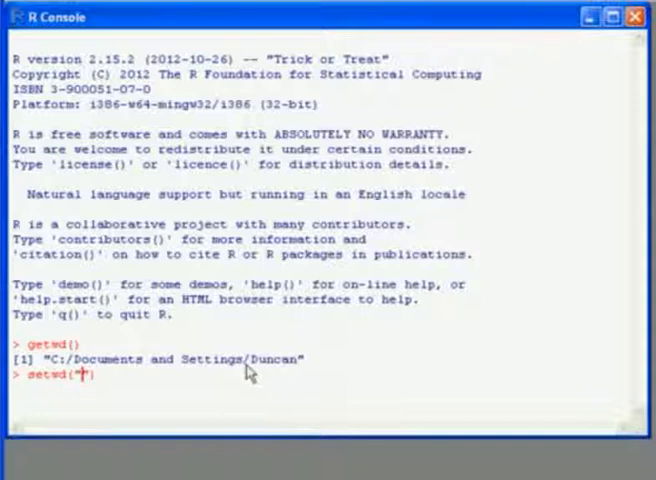
text(c)
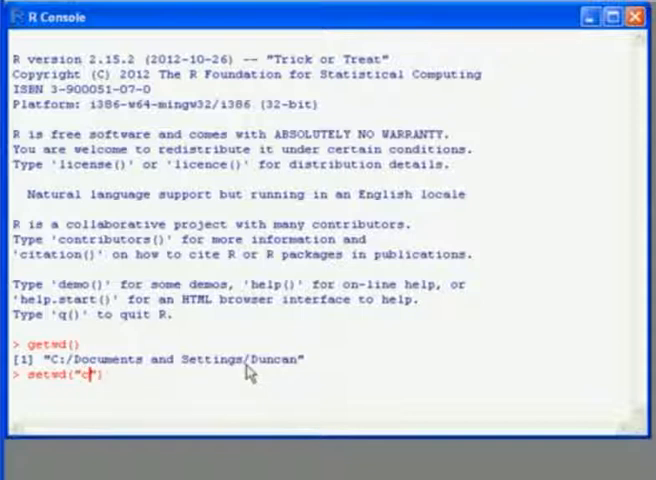
text(i:/)
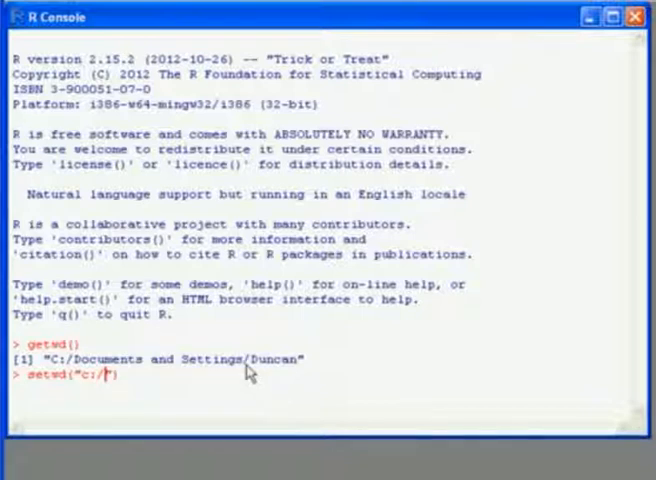
text(T)
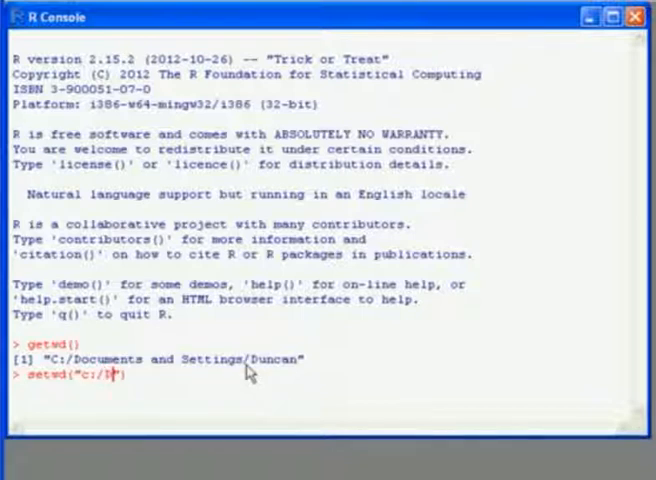
text(Documents and Settings/)
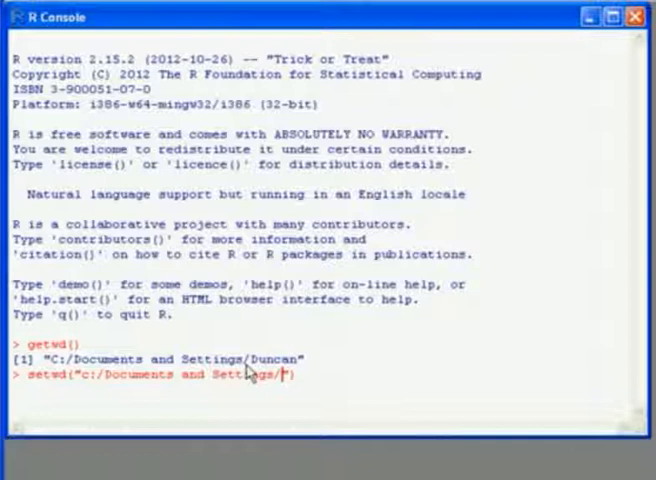
text(Duncan/)
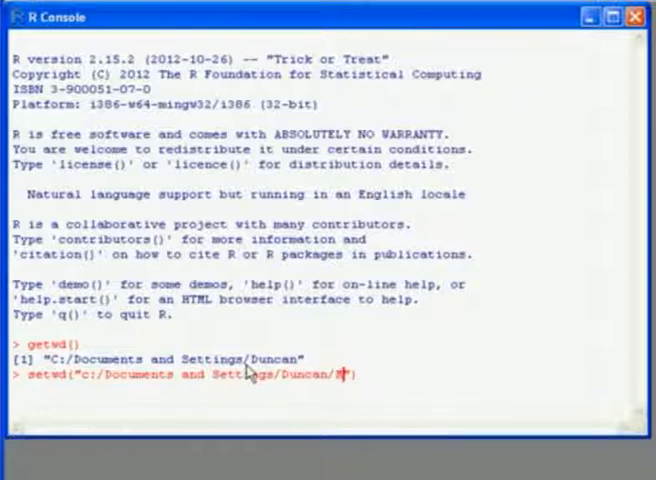
text(My Documents/)
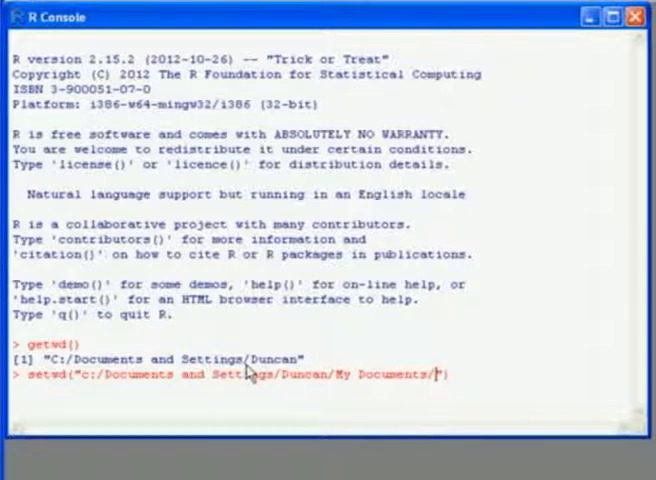
text(R/)
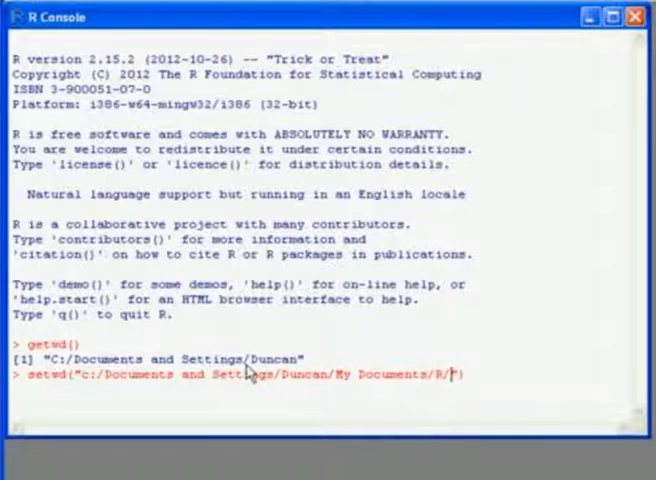
text("))
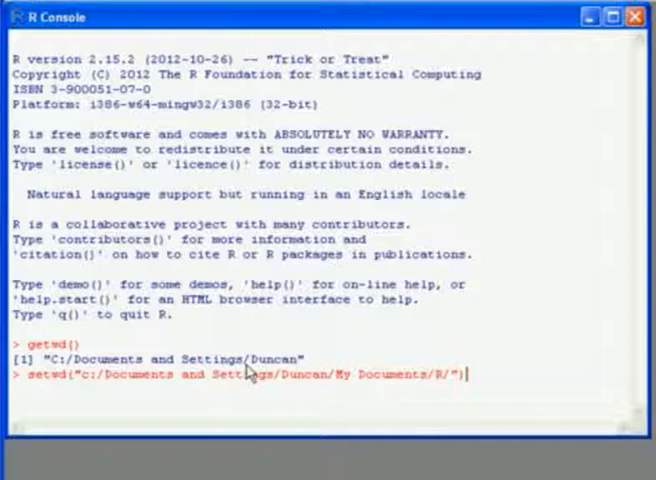
key(Return)
text(ls())
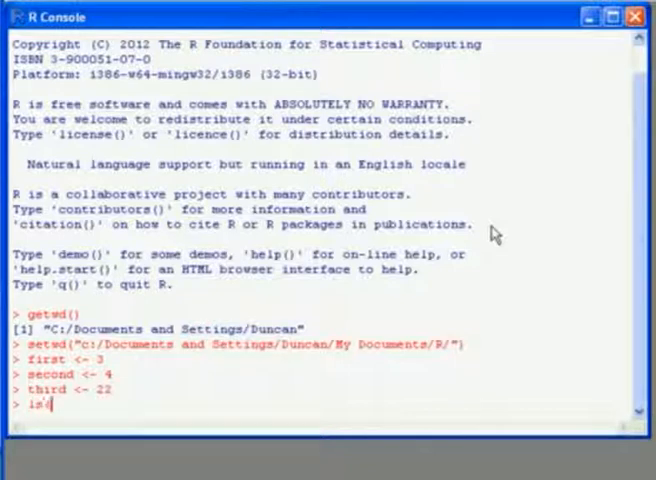
Step: Run ls() to list the variables first, second and third in the workspace
key(Return)
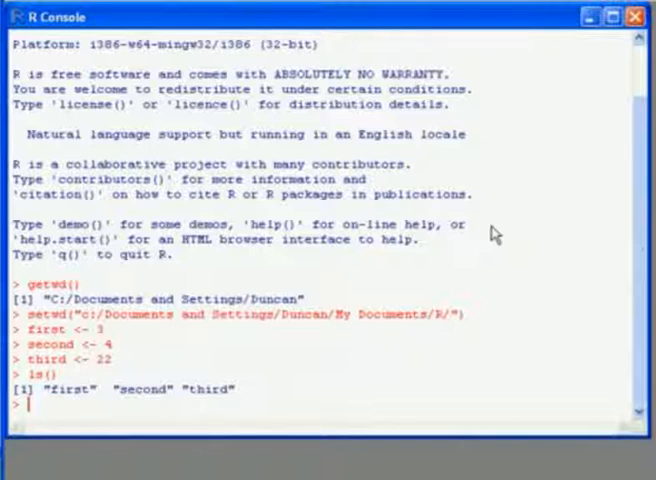
Step: Save the workspace image to workspaceDemo.RData using save.image()
text(save.imag)
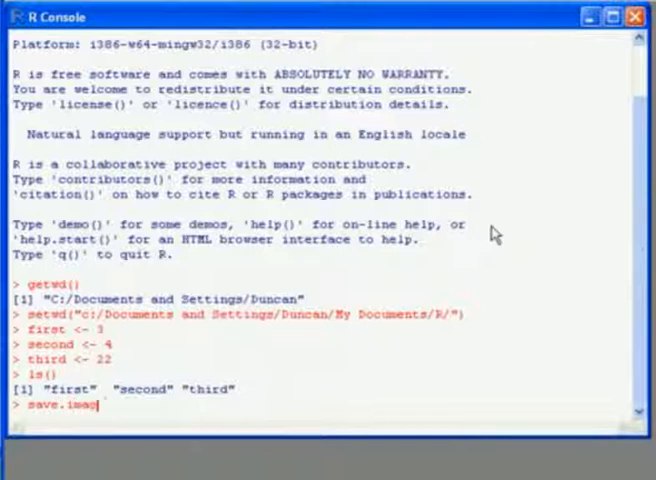
text(e())
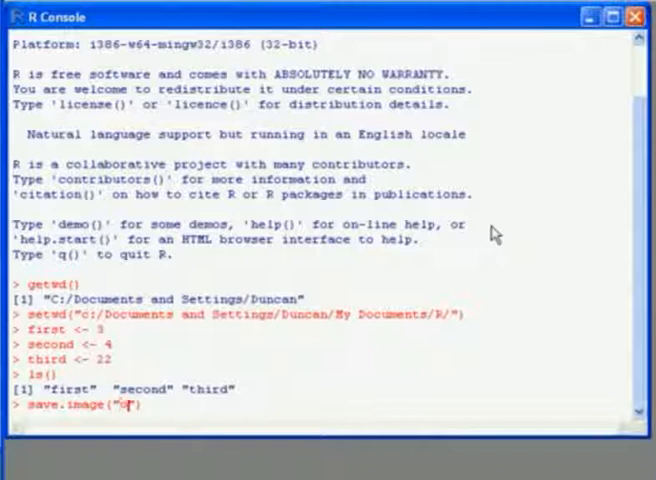
text(workspace)
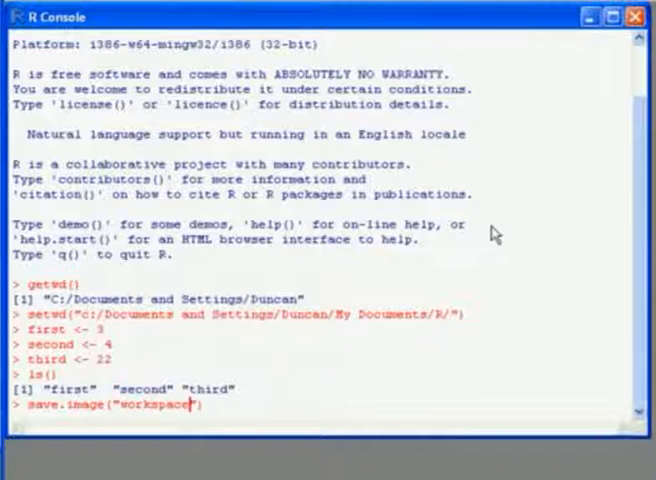
text(Demo.R)
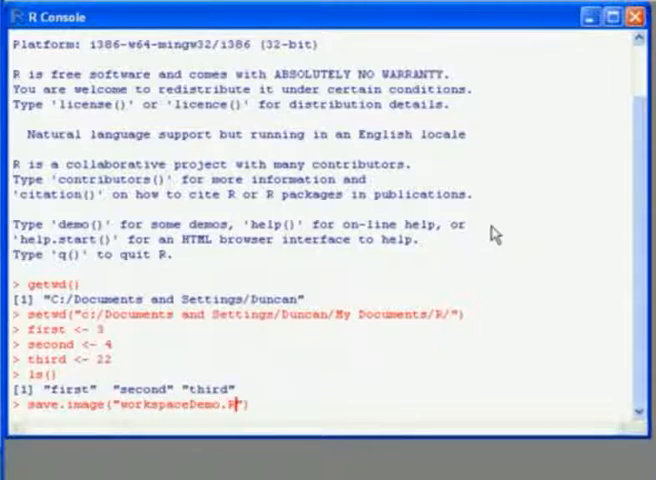
text(Data)
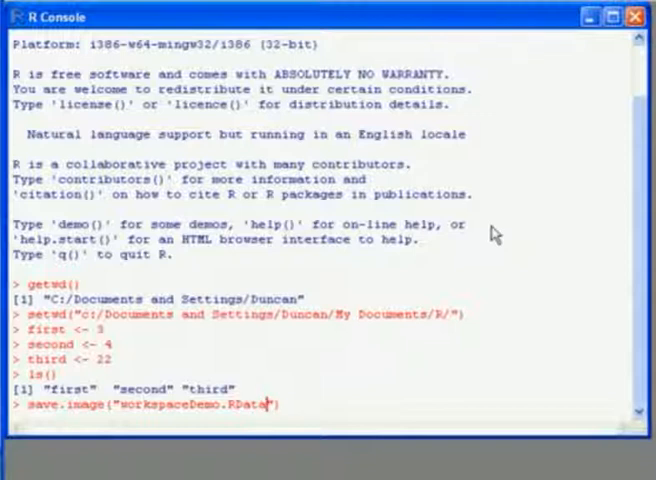
key(Return)
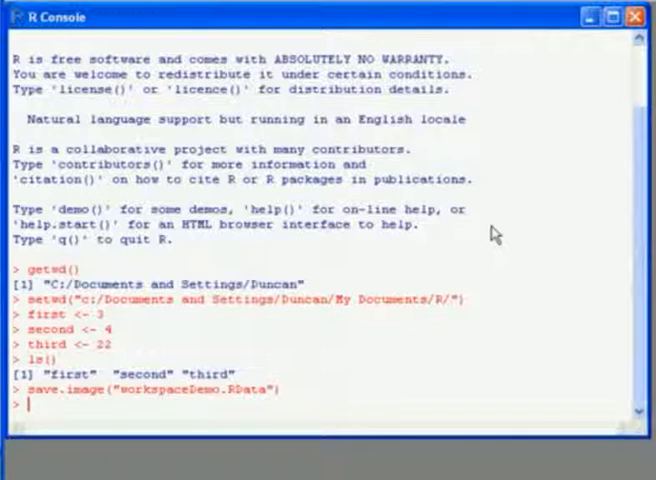
Step: List the working folder's files with list.files() and dir(), showing workspaceDemo.RData
text(list.files)
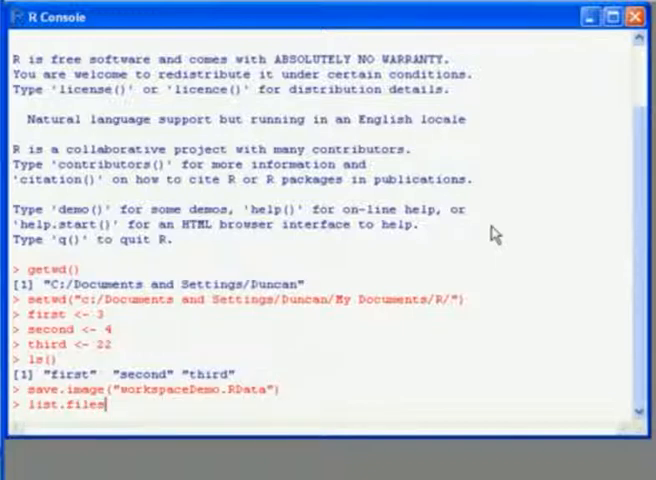
key(Return)
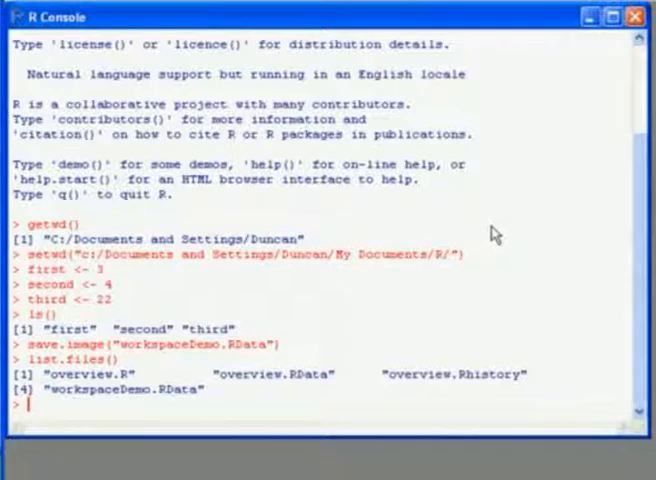
mouse_move(503, 236)
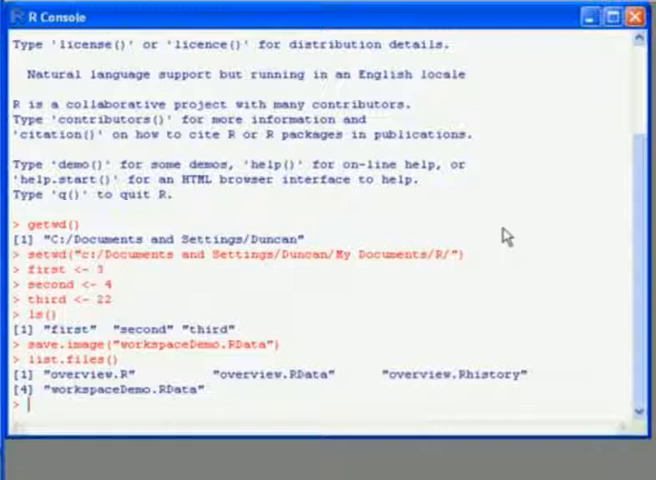
text(dir)
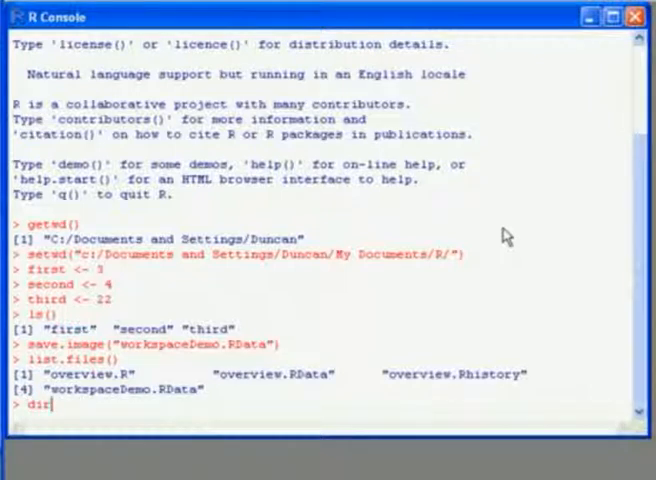
key(Return)
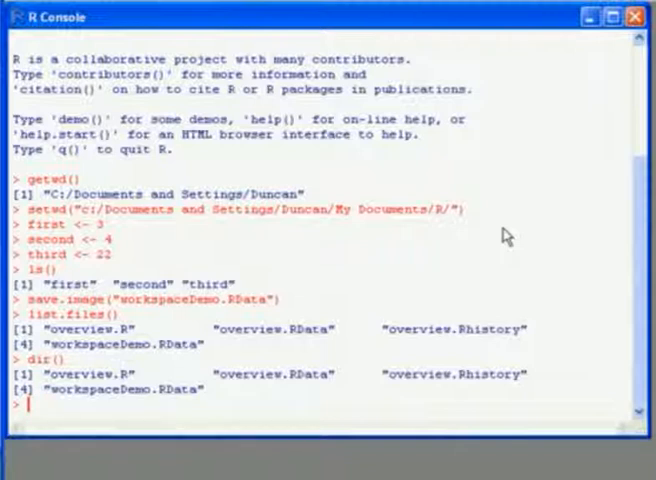
Step: List the workspace variables, then remove the variable first with rm(first)
text(ls)
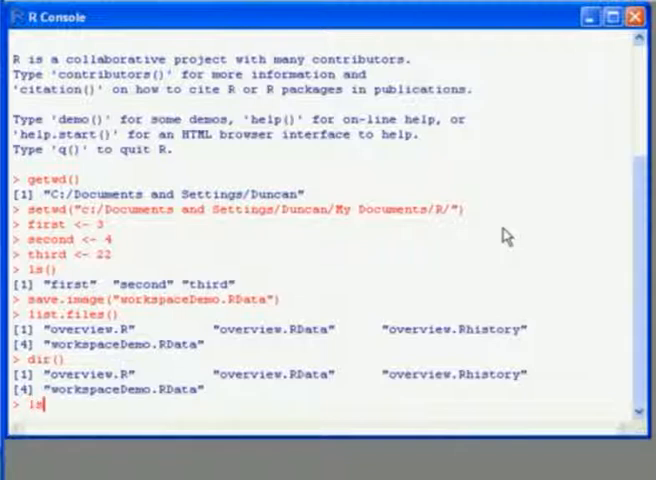
text(())
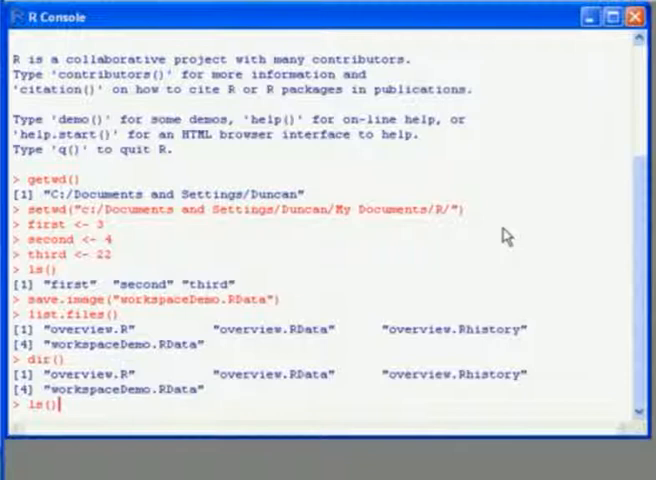
key(Return)
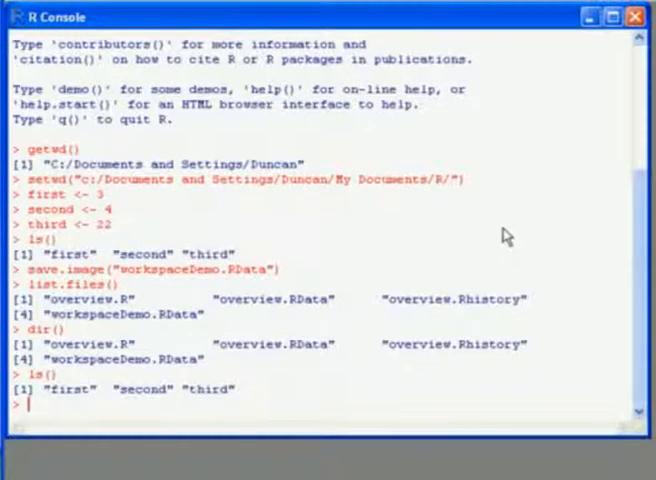
text(rm()
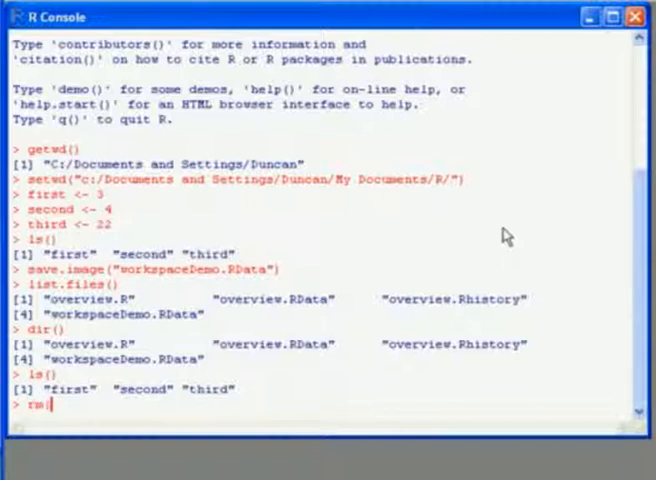
text(()
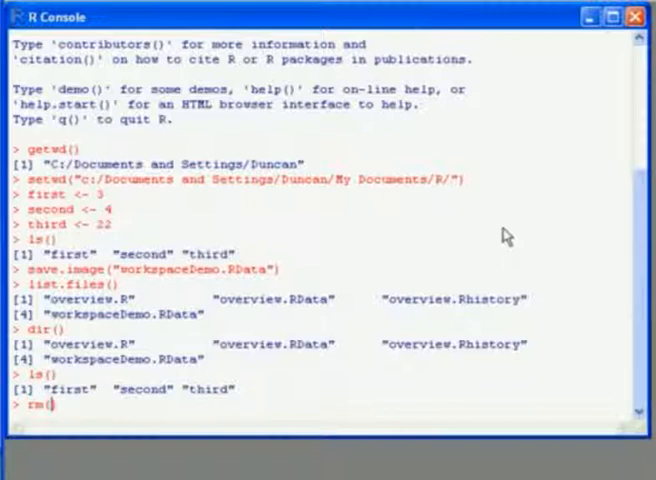
text(first()
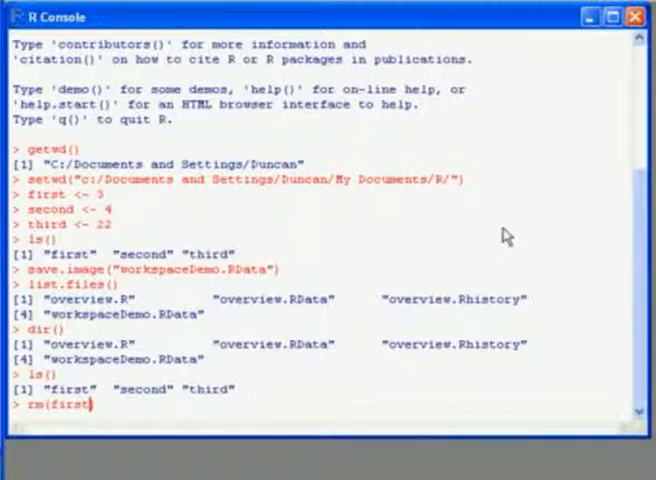
text())
key(Return)
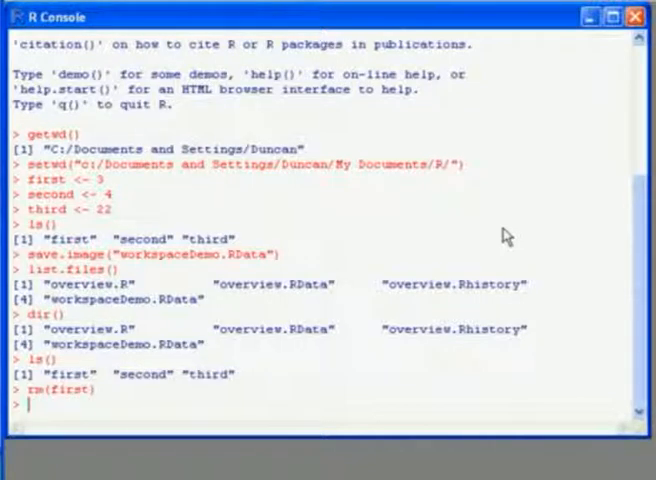
Step: Remove all remaining variables with rm(list = ls()) and confirm ls() returns character(0)
text(rm)
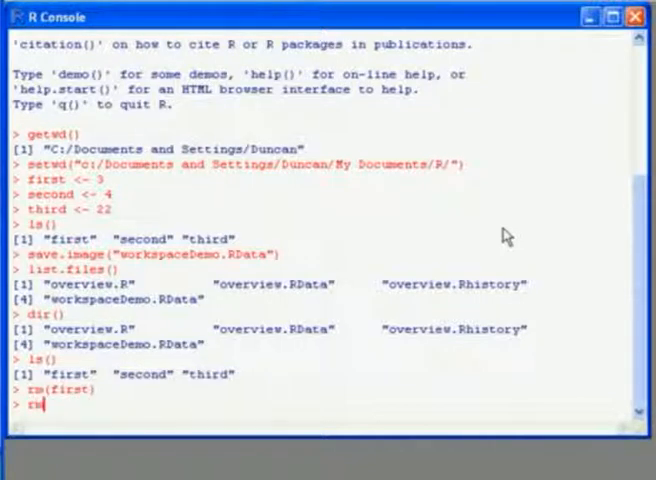
text((list)
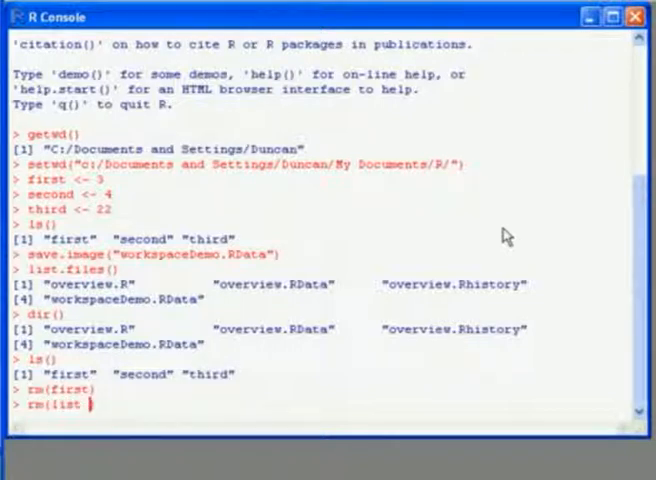
text(= ls())
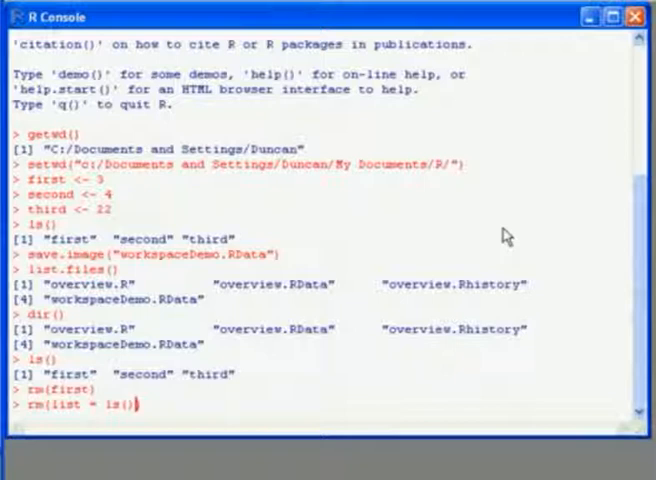
key(Return)
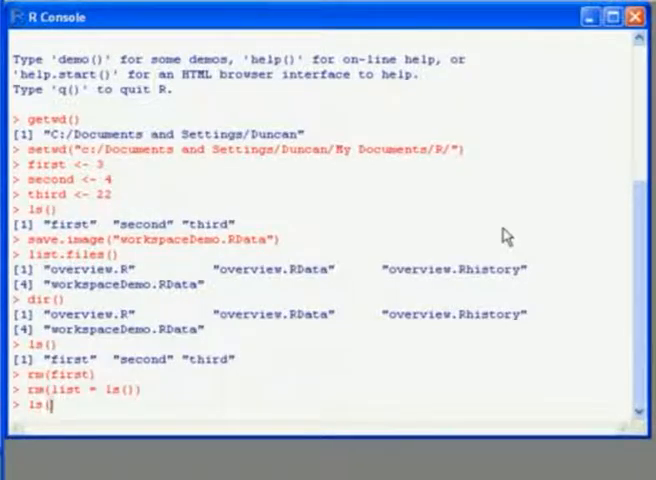
key(Return)
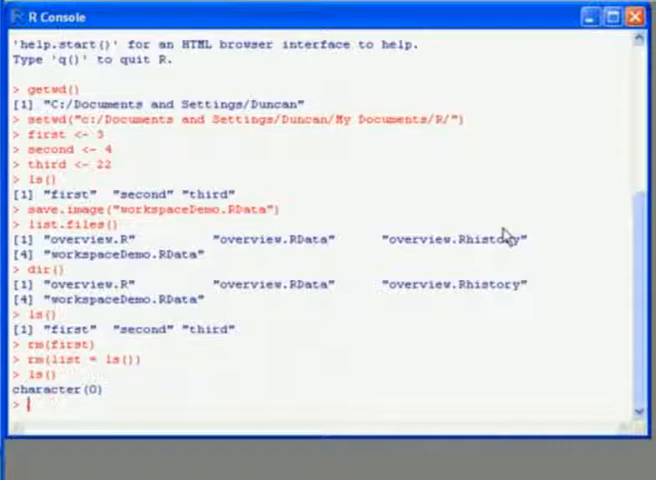
text(load(")
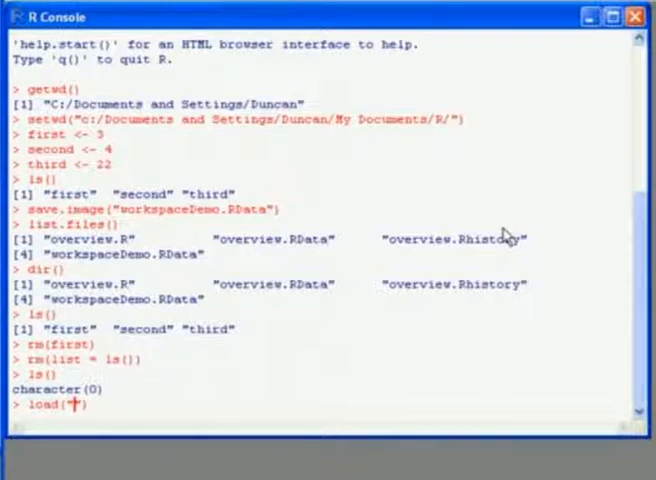
text(wor)
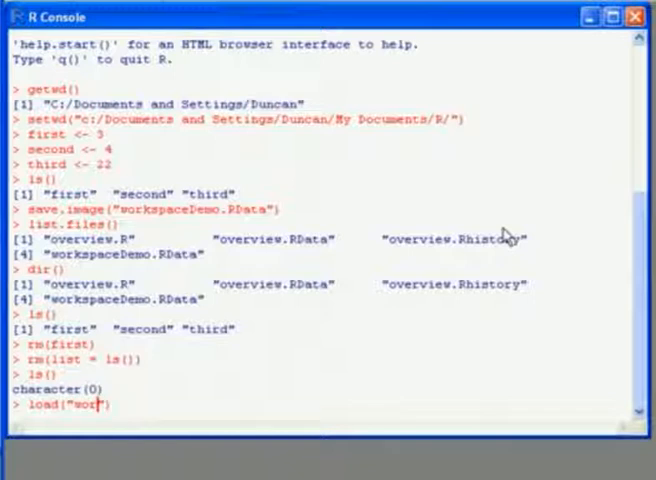
text(kspace)
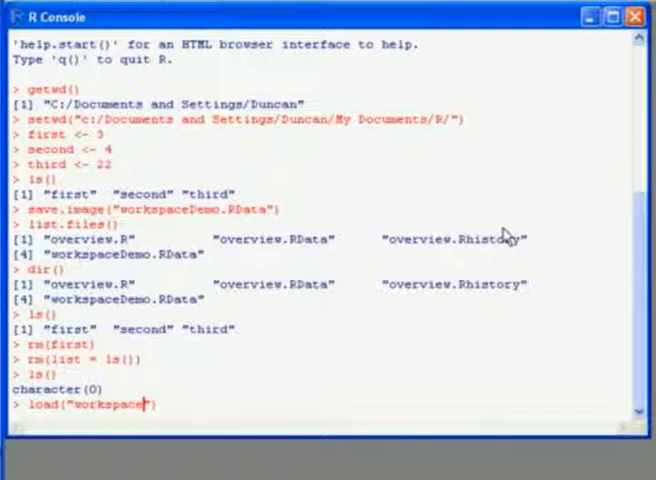
text(Demo.RData)
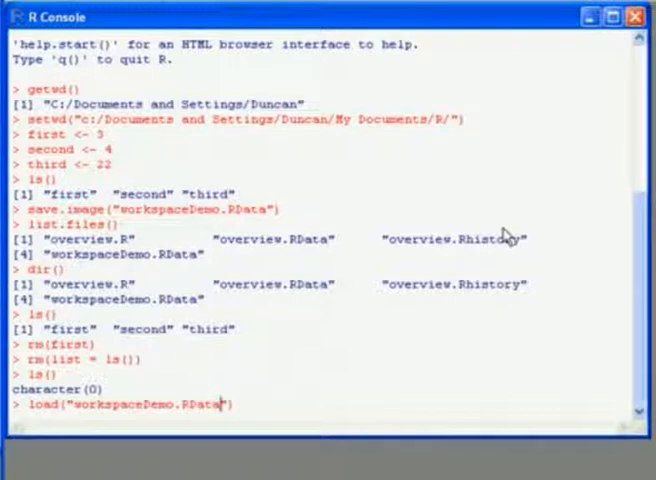
key(Return)
text(ls()
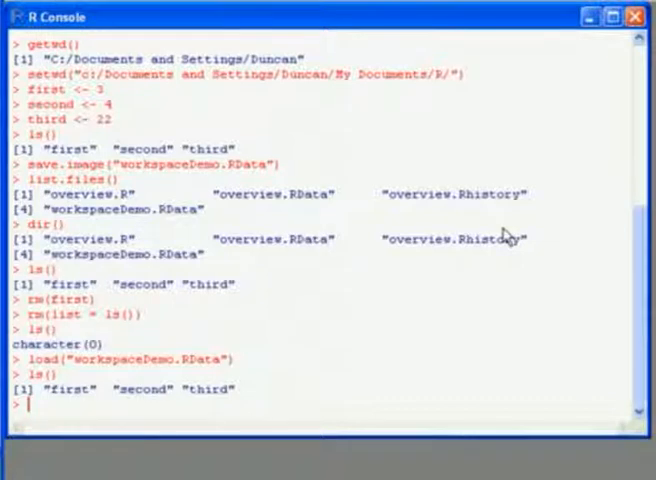
text(load("workspaceDemo.RData"))
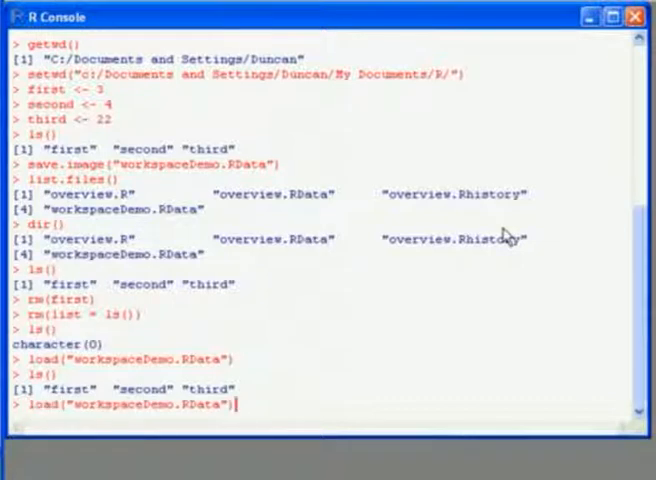
text(ls())
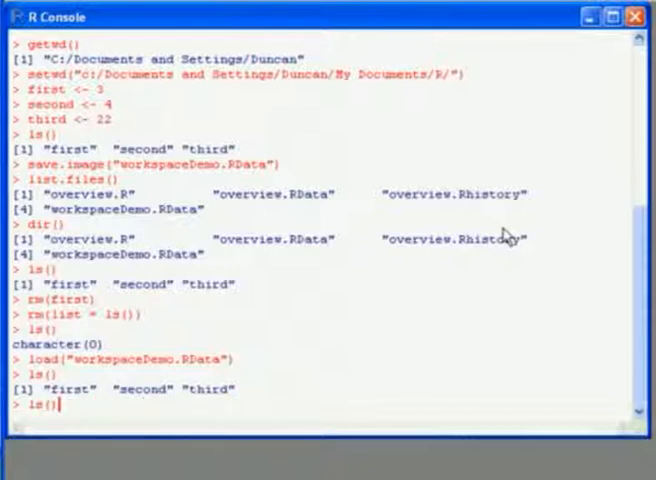
key(Return)
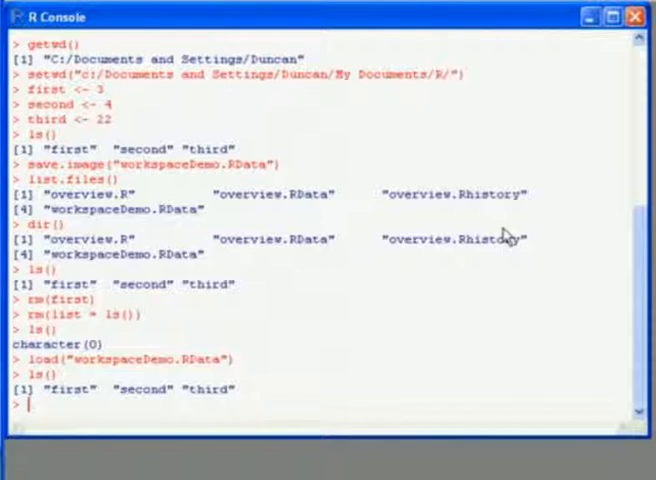
Step: Write the command history to workspaceDemo.Rhistory with savehistory()
text(savehis)
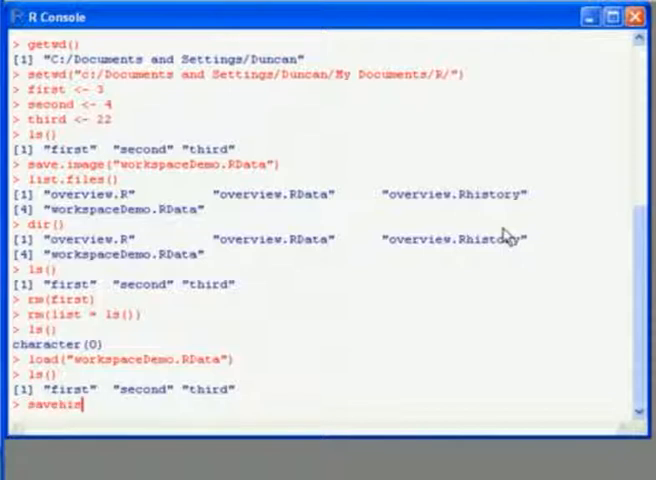
text(tory)
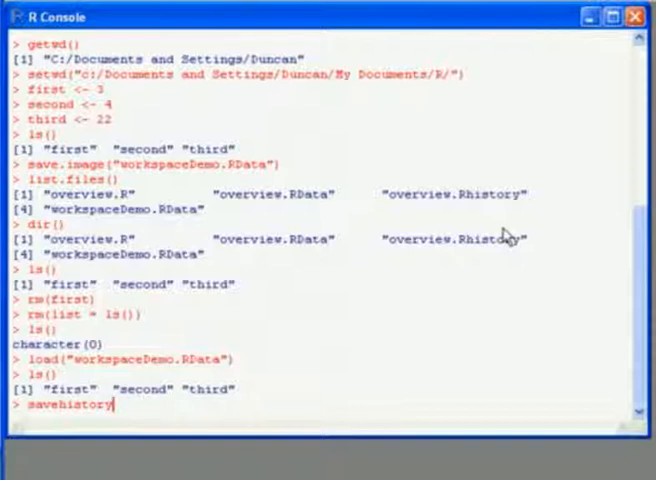
text(())
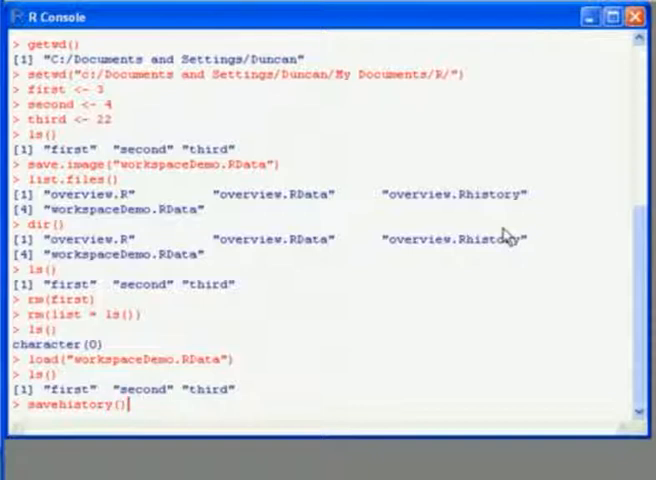
text("")
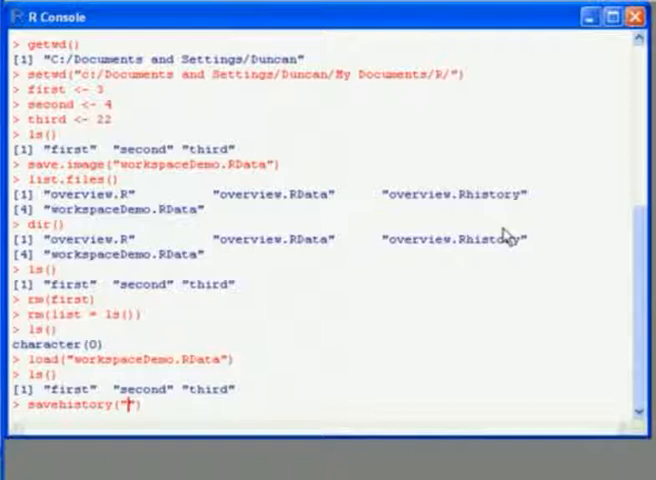
text(wor)
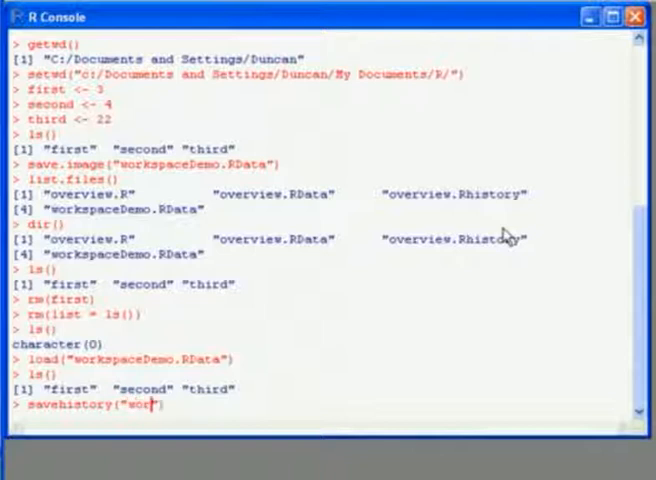
text(kspaceDemo.Rhistory)
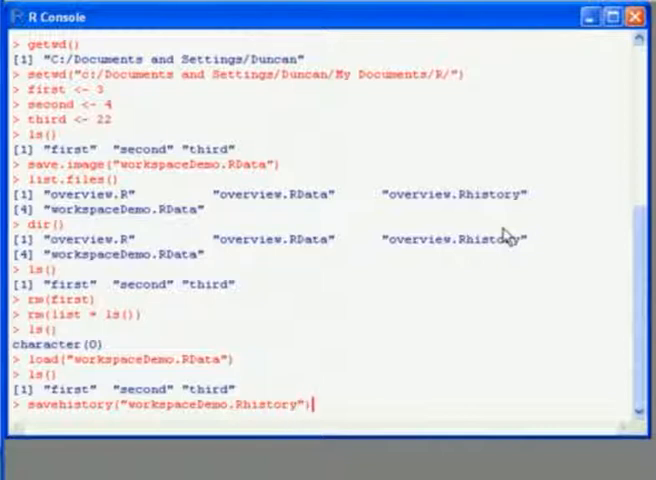
key(Return)
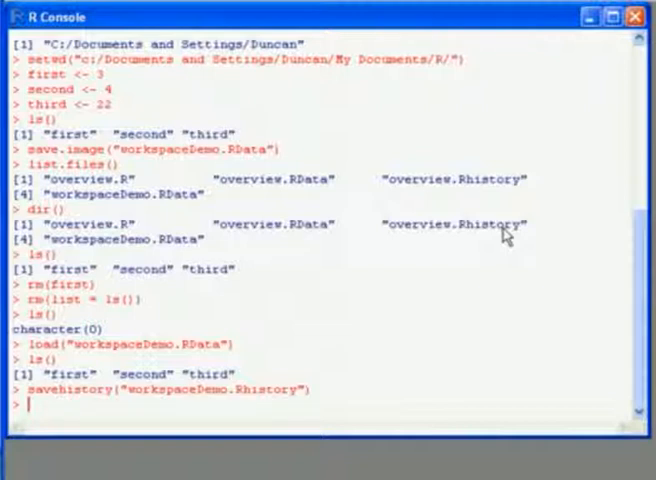
Step: Abandon the unfinished loadhistory("") command
text(loadhist)
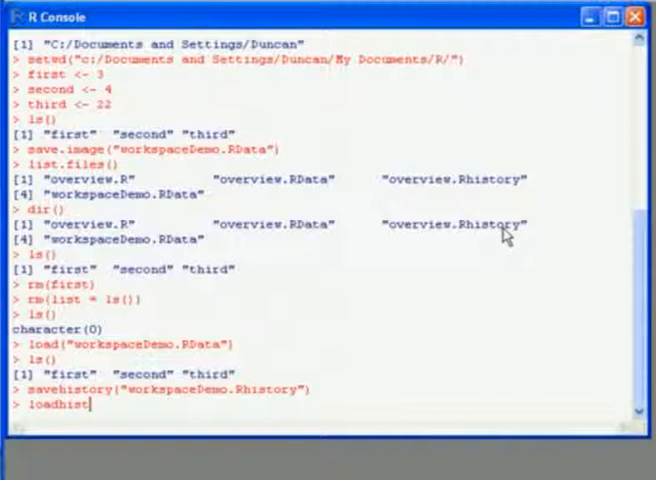
text(ory())
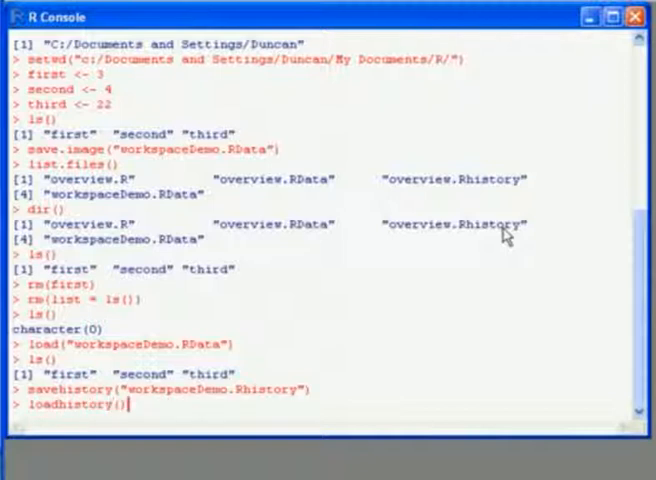
text("")
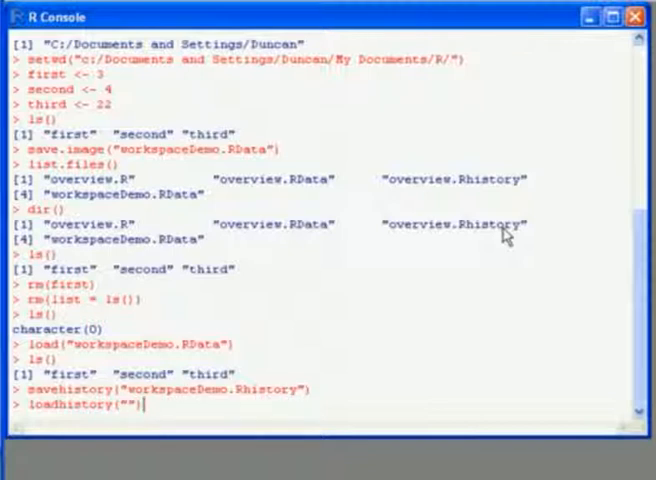
key(Return)
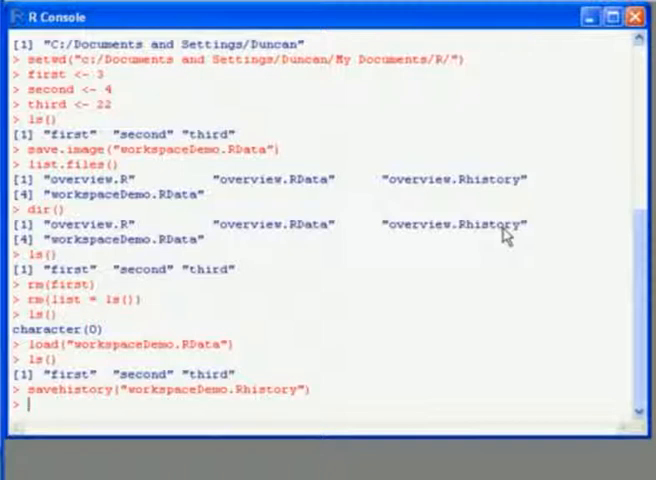
Step: Recall earlier commands until save.image("workspaceDemo.RData") sits at the prompt
text(ls())
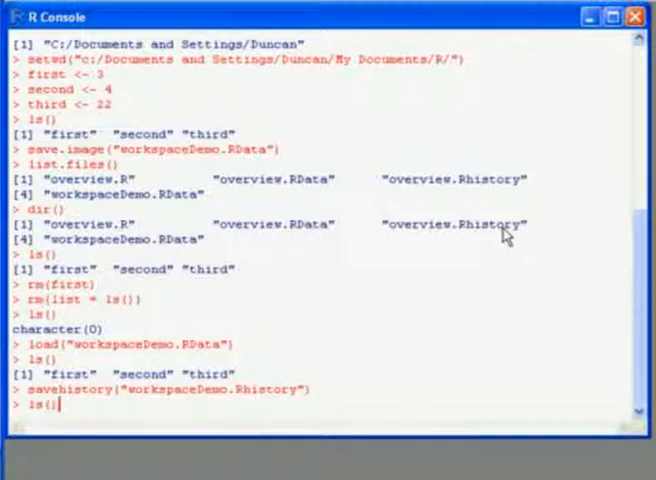
text(rm(first))
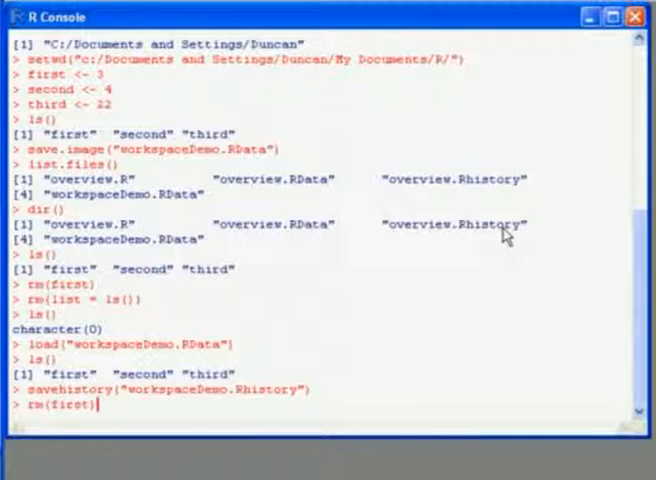
text(save.image("workspaceDemo.RData"))
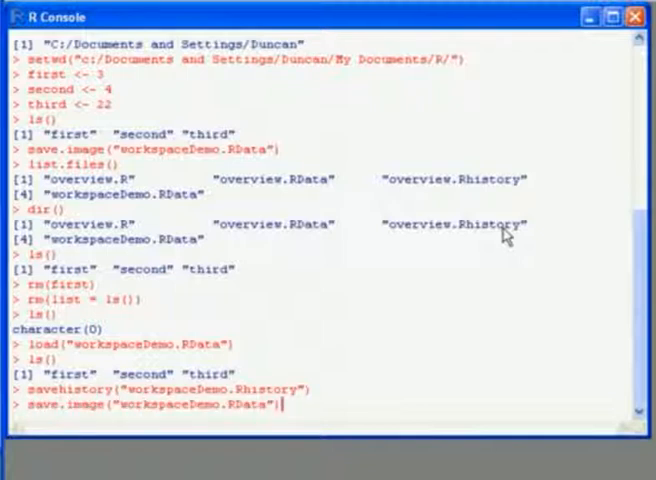
Step: Rerun save.image("workspaceDemo.RData"), then quit R with q()
key(Return)
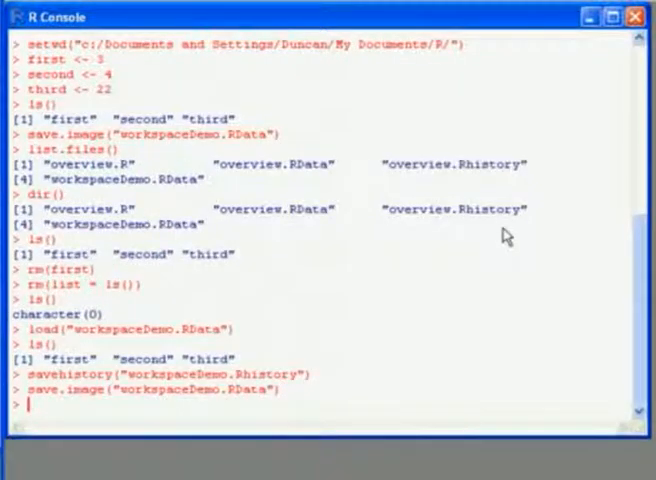
text(q())
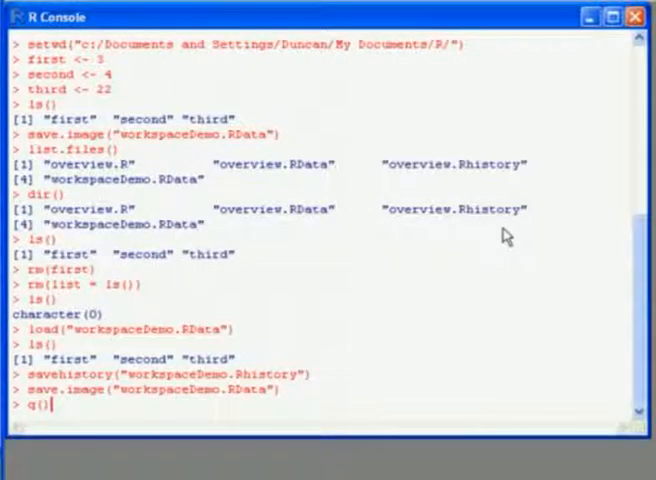
key(Return)
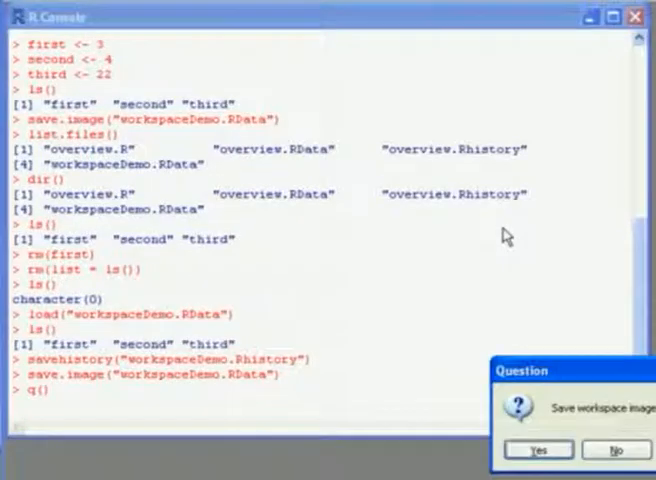